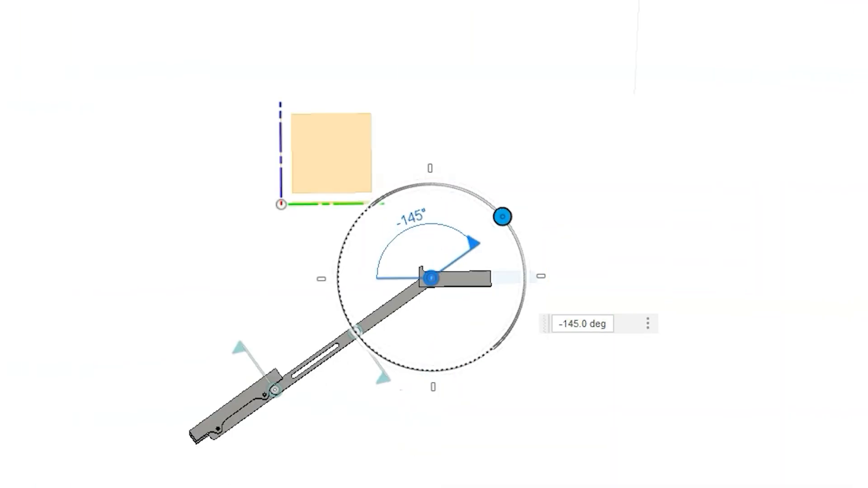
# Swing the arm joint to -80.0 deg so the arm rises over the base.
pyautogui.moveTo(503, 216); pyautogui.dragTo(407, 272)
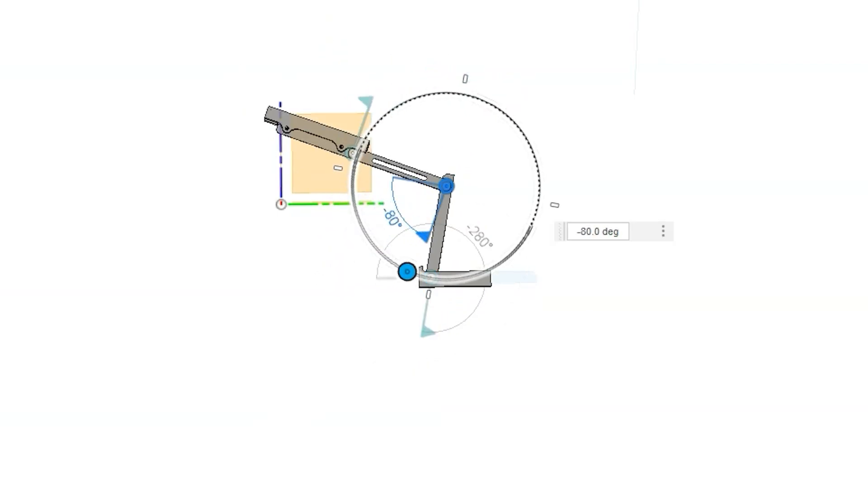